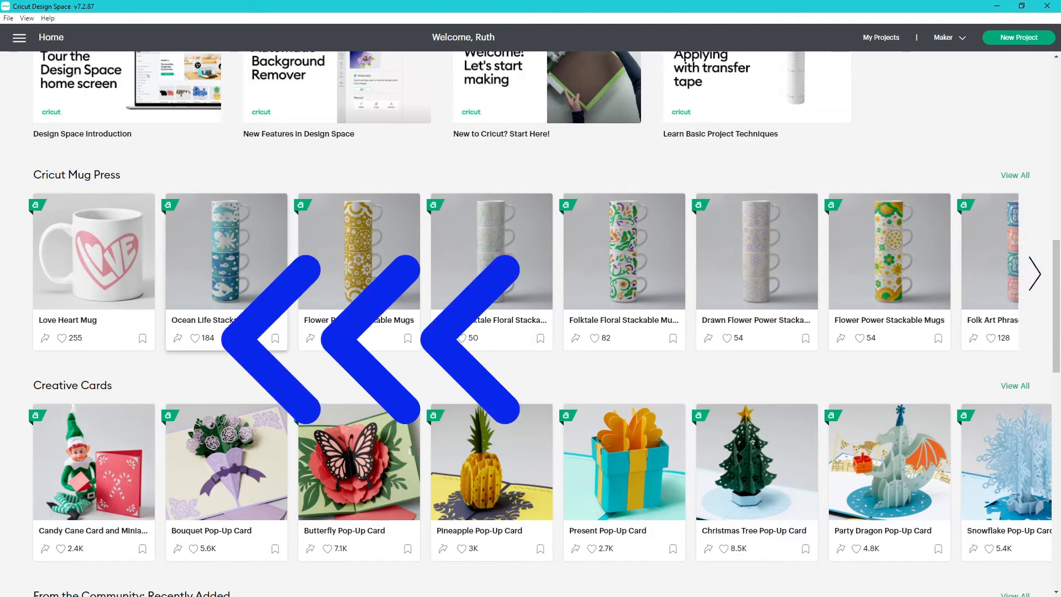
- Start a new project, leaving the Profile page for a blank Untitled canvas
click(203, 339)
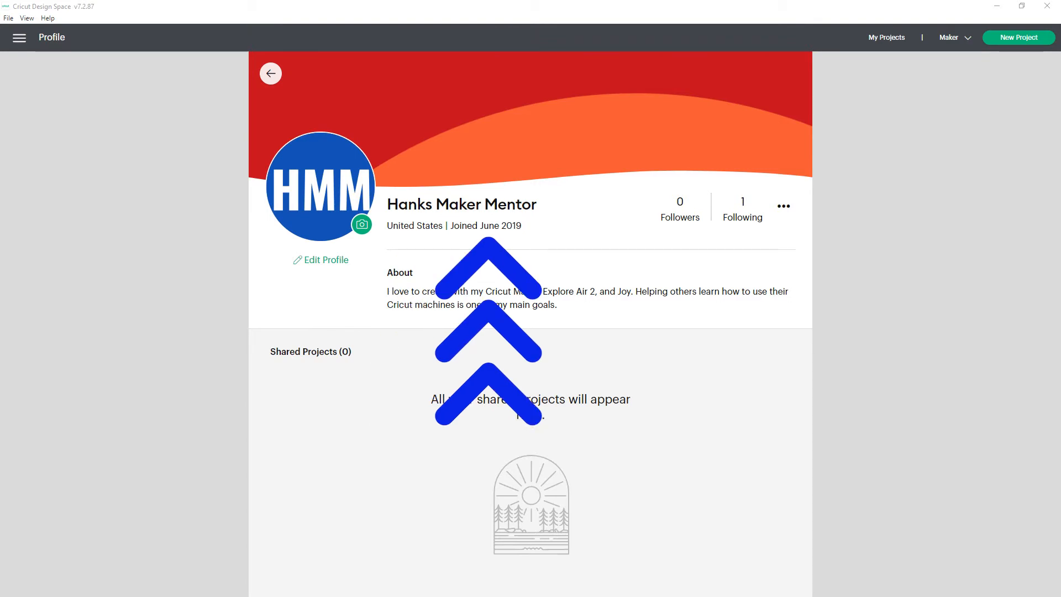
mouse_move(681, 327)
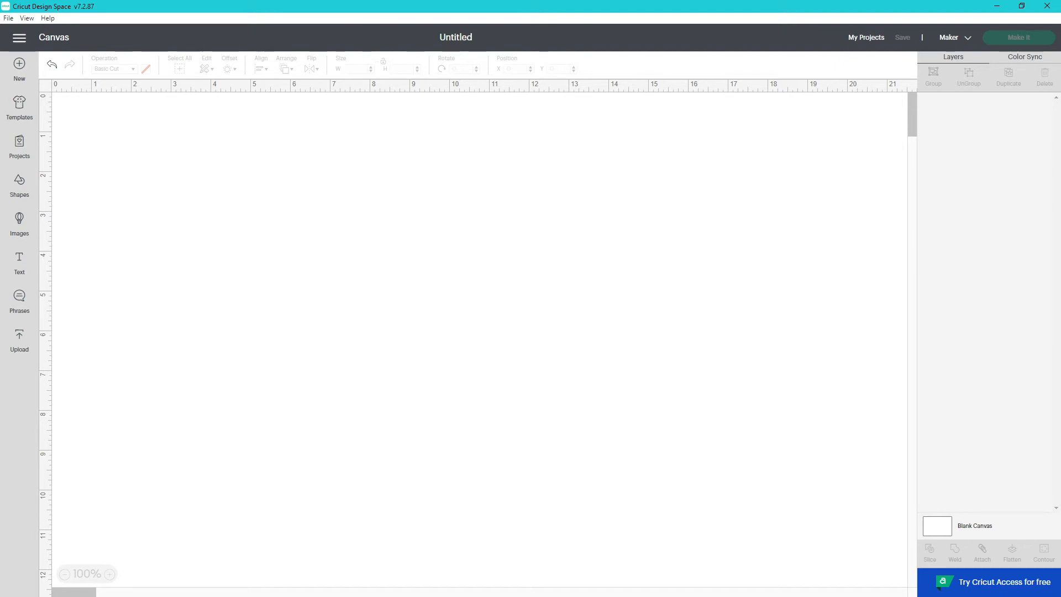
click(19, 301)
text(welcome to our home)
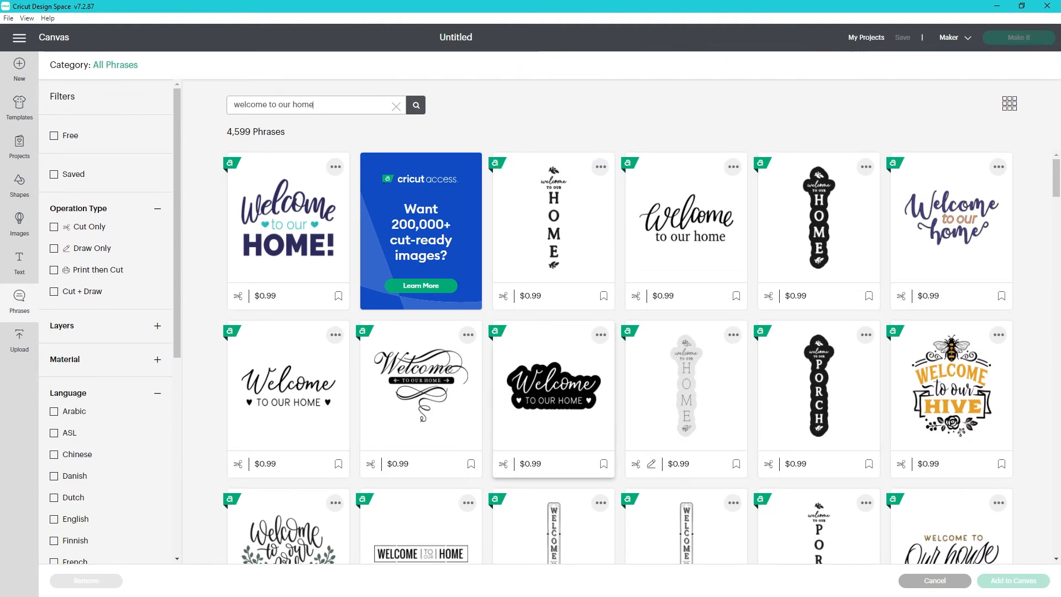
scroll(down, 3)
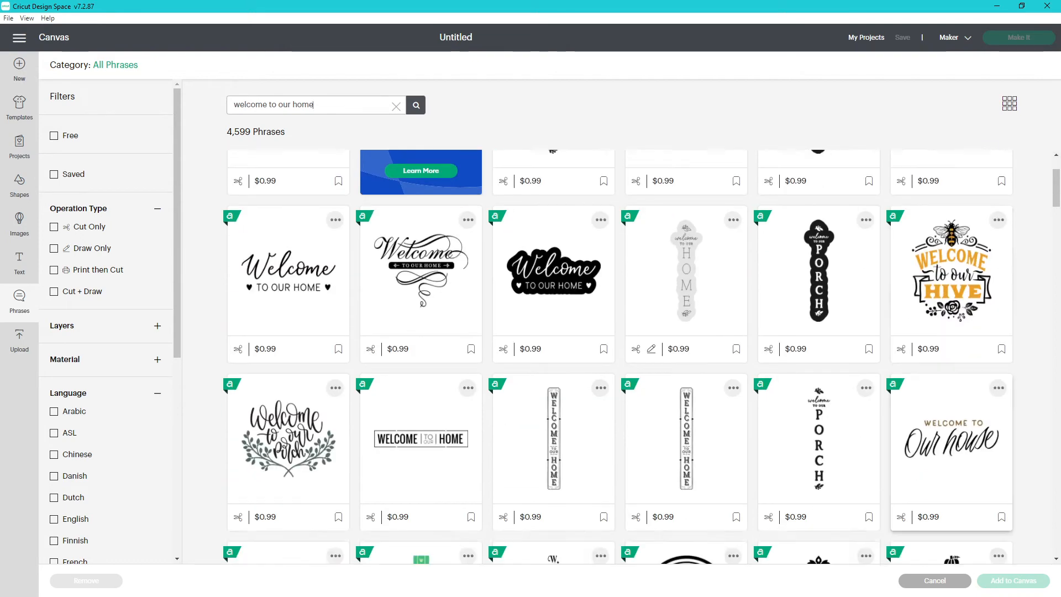
scroll(down, 3)
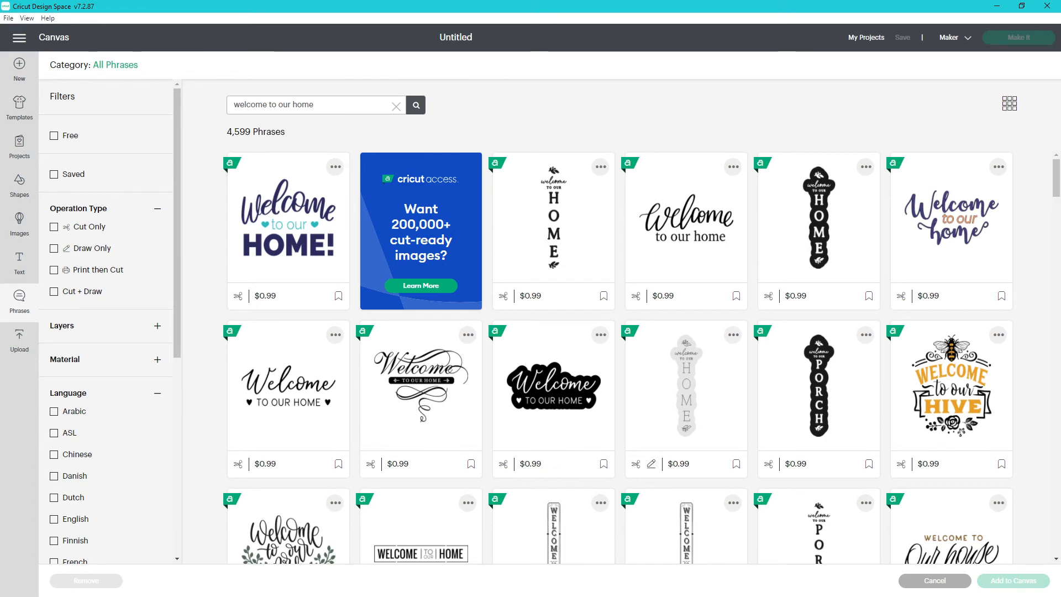
click(313, 104)
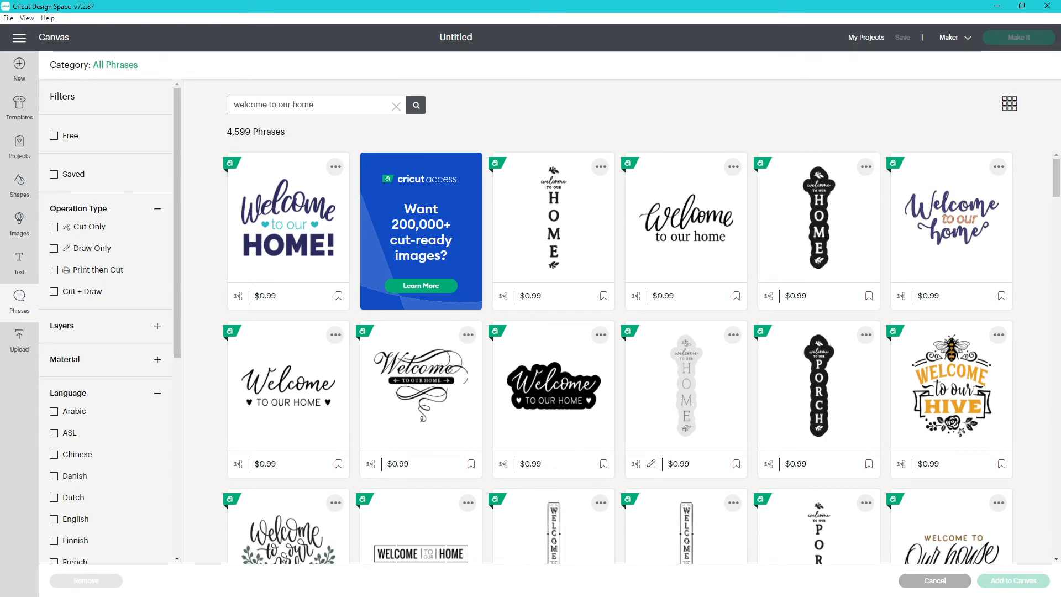
click(935, 580)
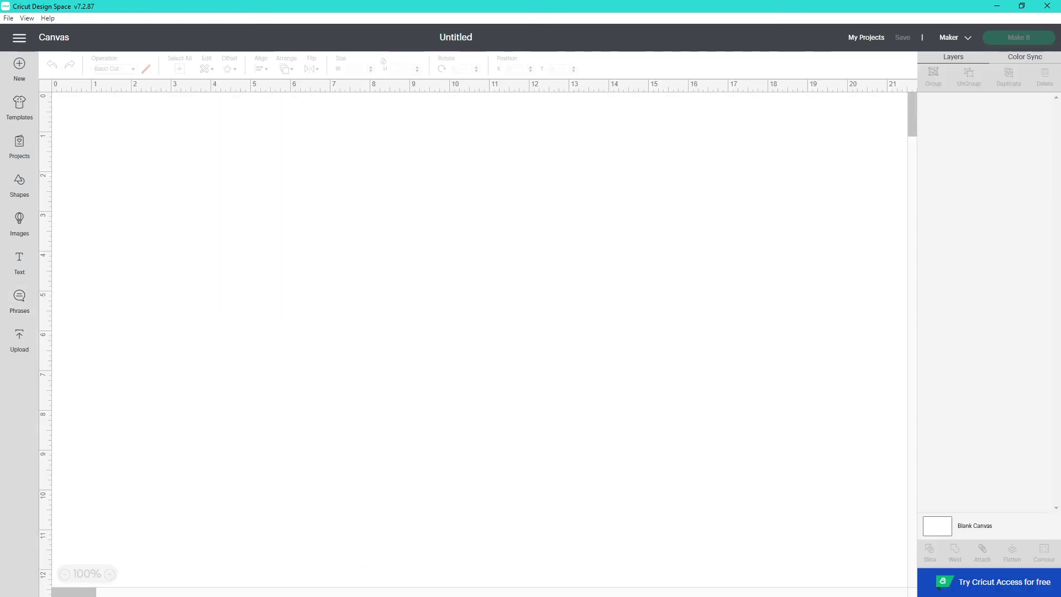